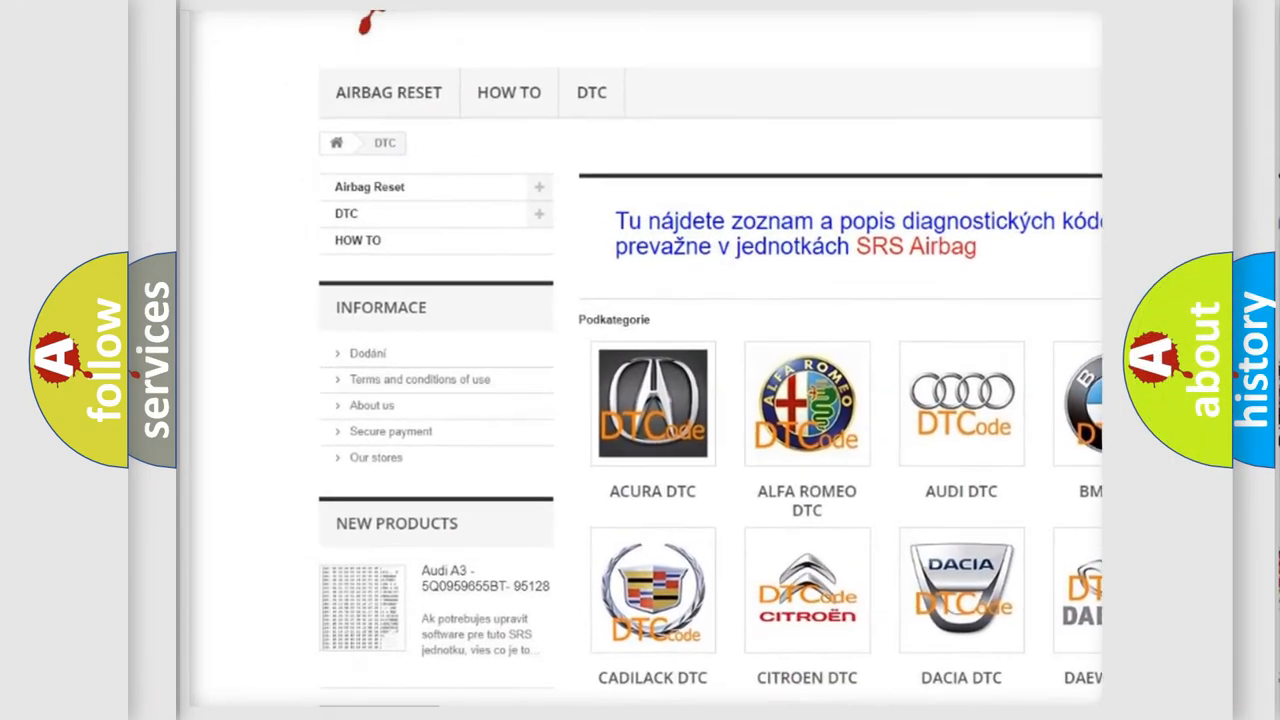
scroll(down, 3)
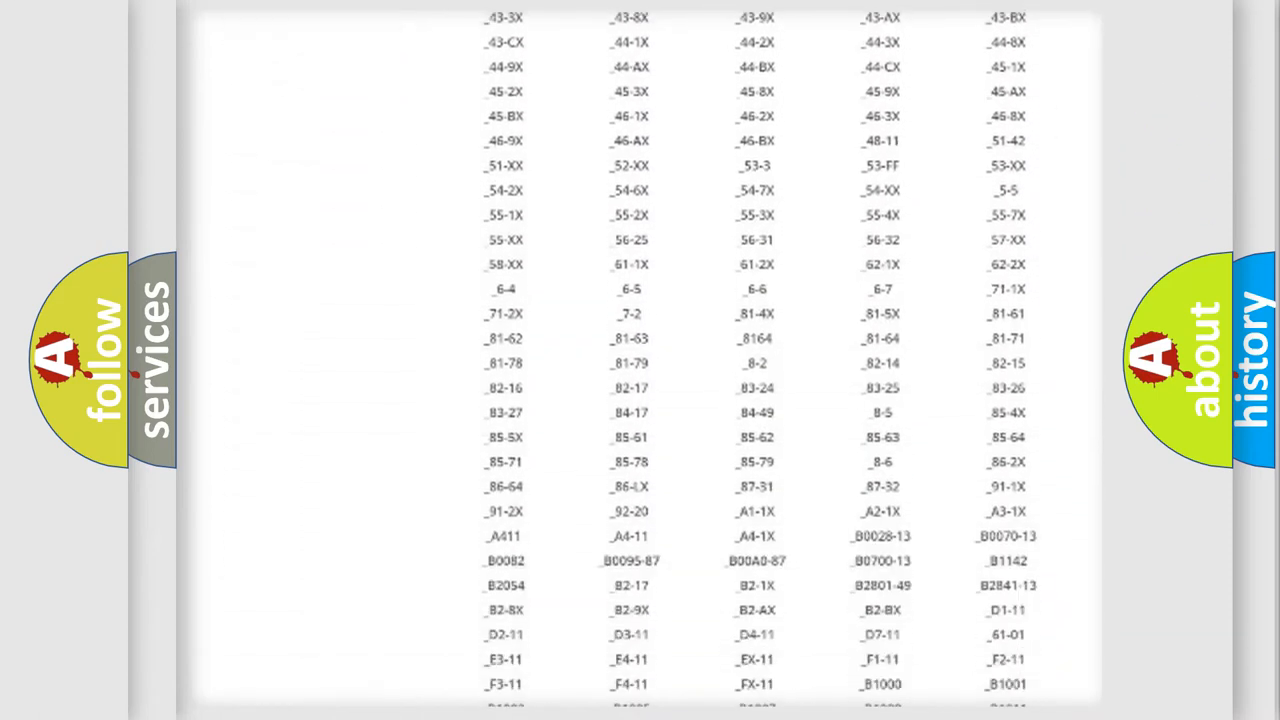
scroll(down, 3)
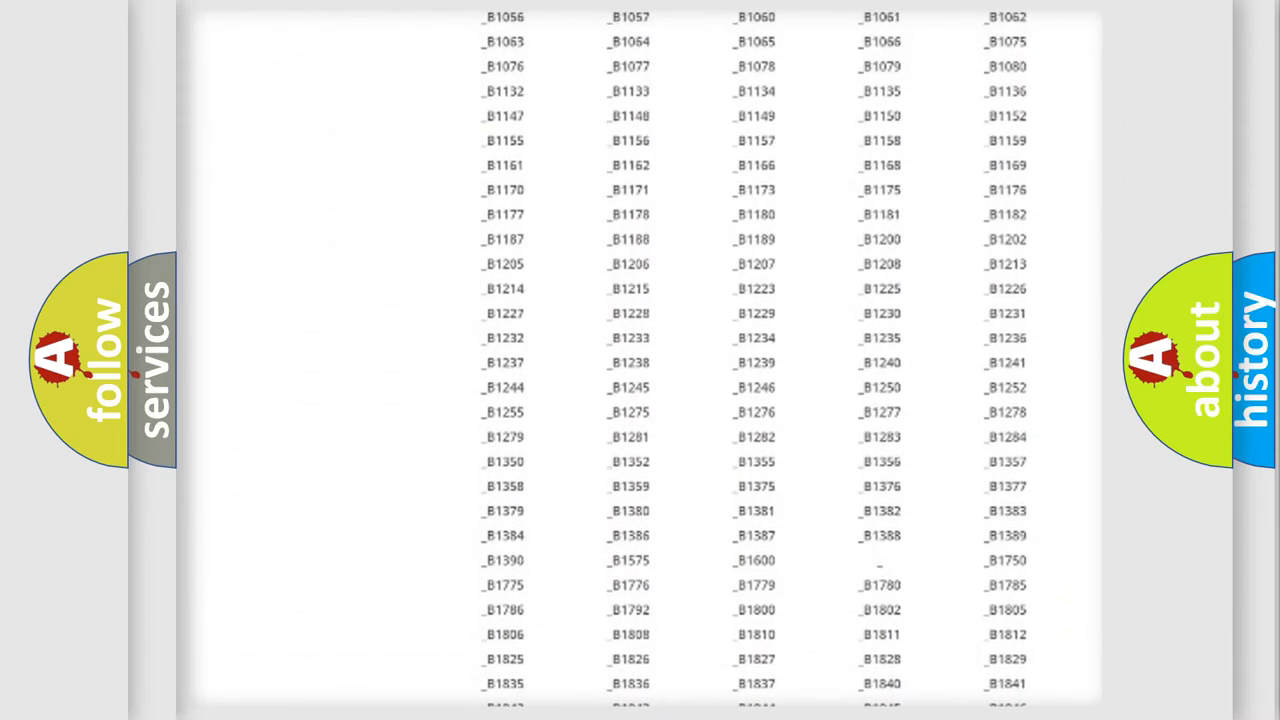